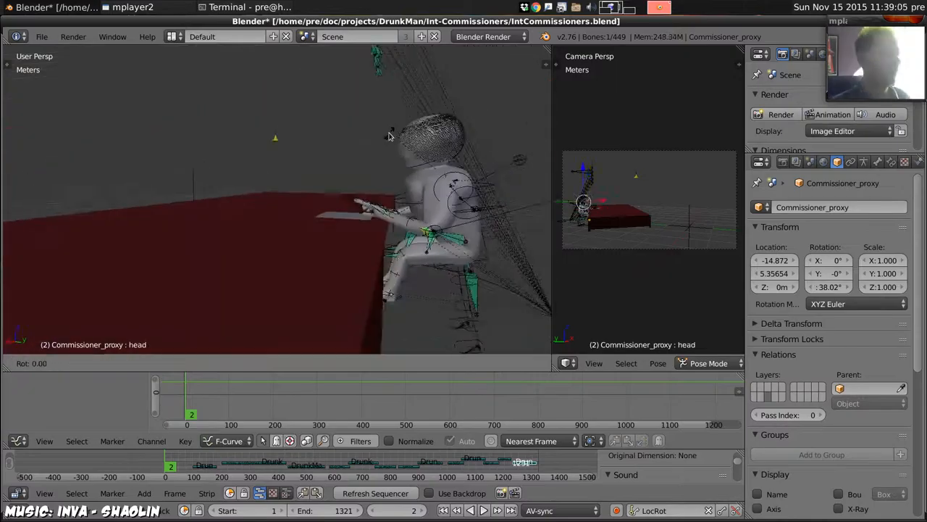
Step: Write a bpy script setting DrunkmanCape's point cache to frames 1–3020
{"action": "left_click", "coordinate": [781, 114]}
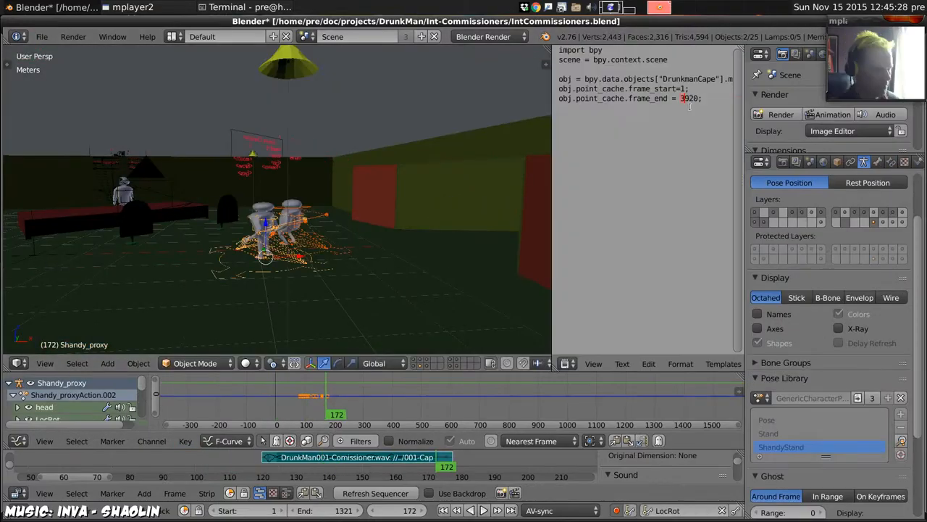
{"action": "left_click", "coordinate": [41, 40]}
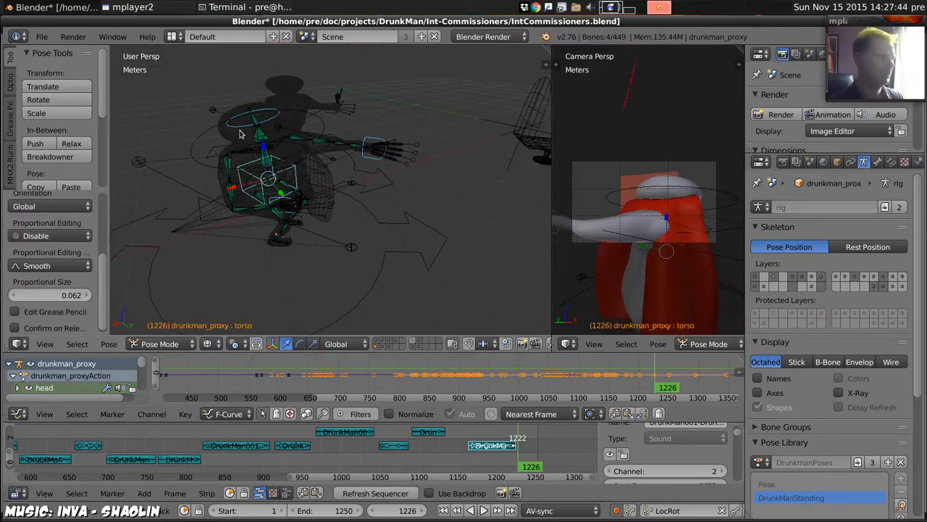
Step: Play the animation full screen with the OpenGL Anim Player, then return to the previous layout
{"action": "left_click", "coordinate": [481, 510]}
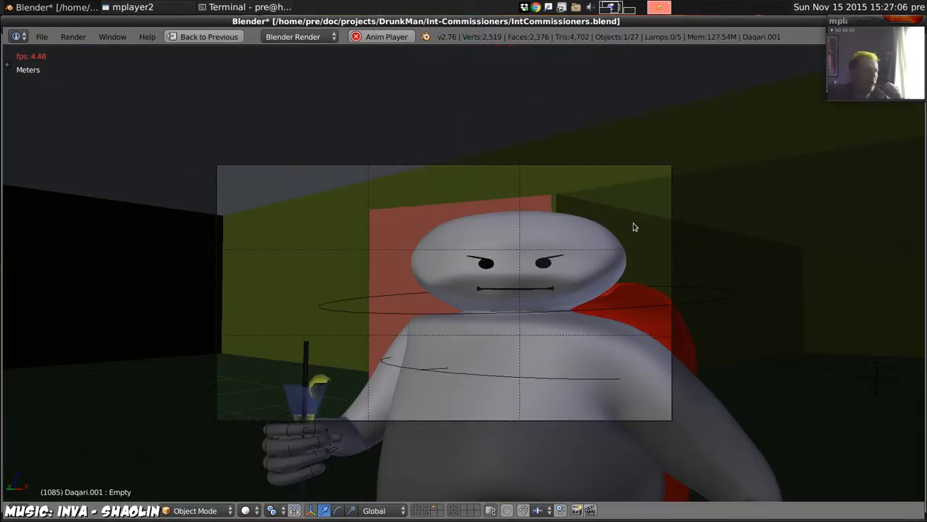
{"action": "left_click", "coordinate": [209, 36]}
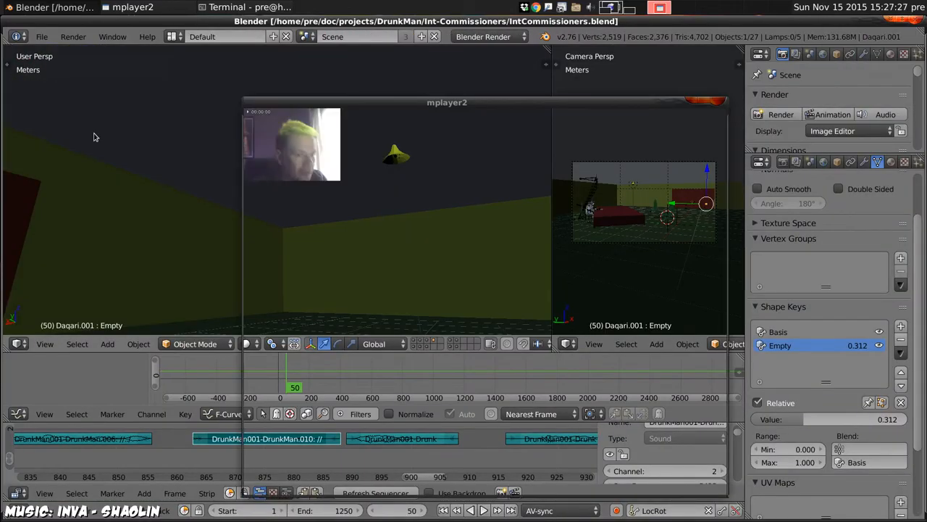